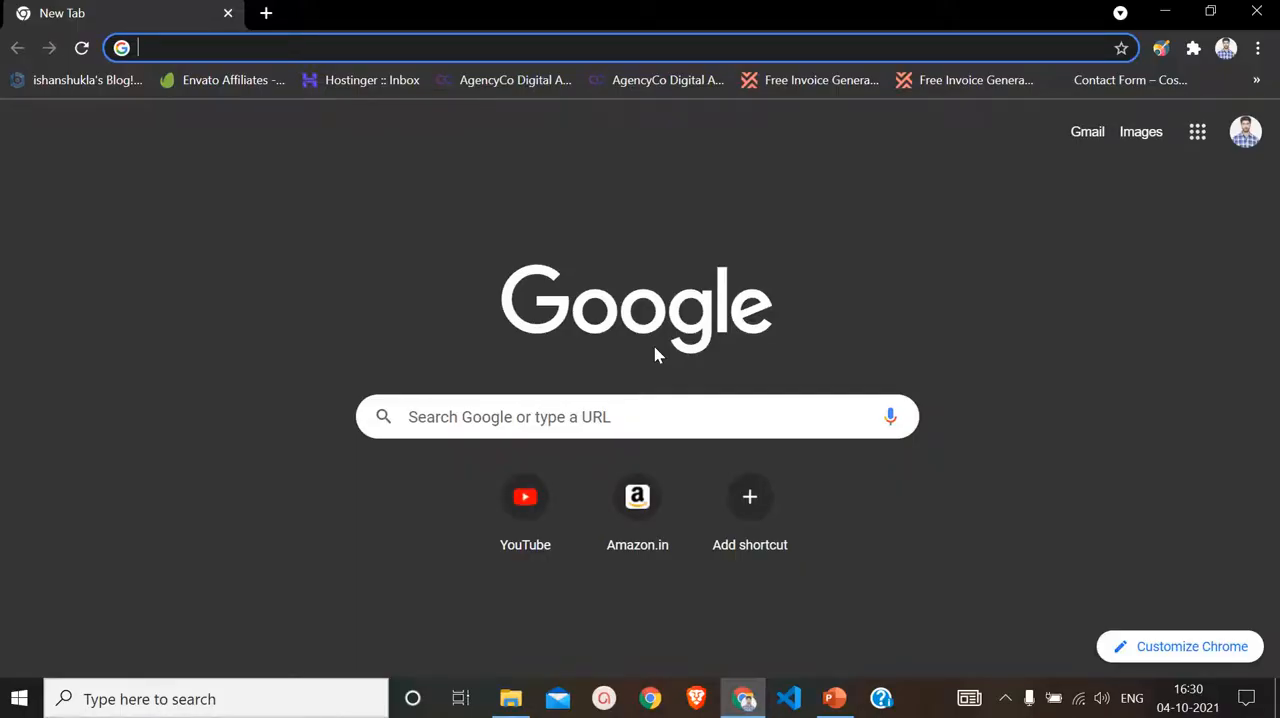
{"action": "mouse_move", "coordinate": [424, 313]}
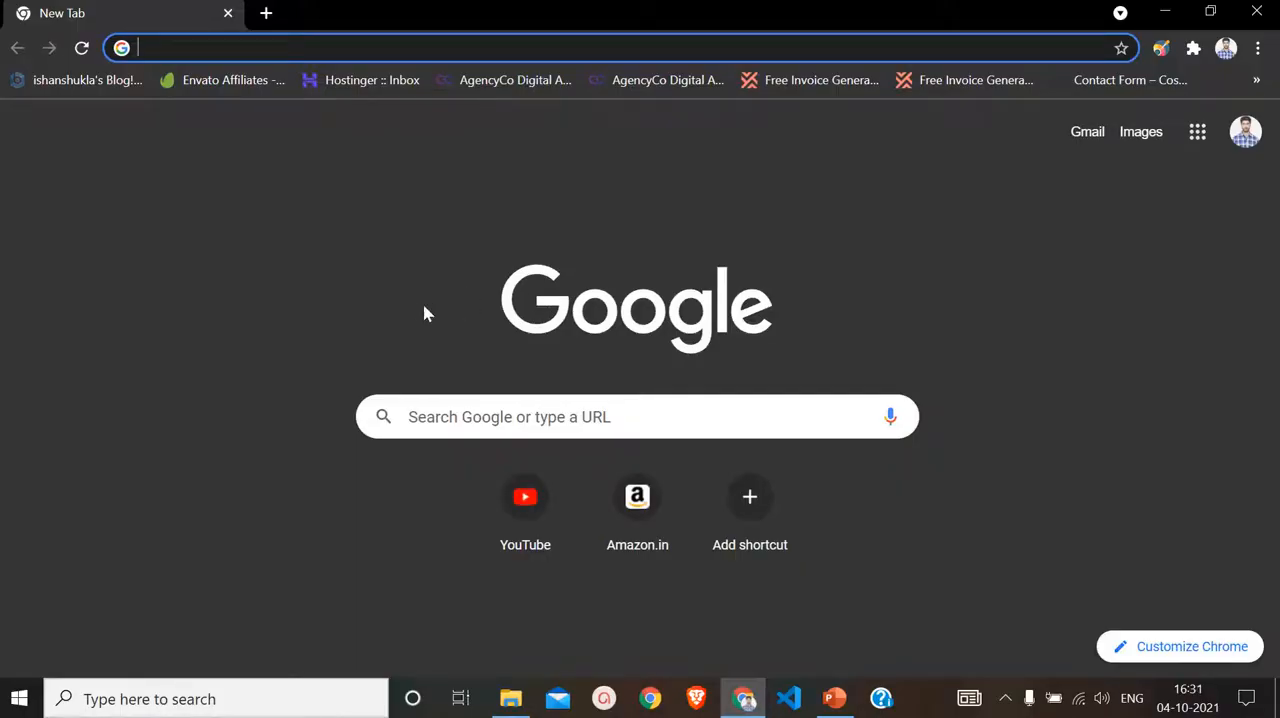
{"action": "mouse_move", "coordinate": [1005, 638]}
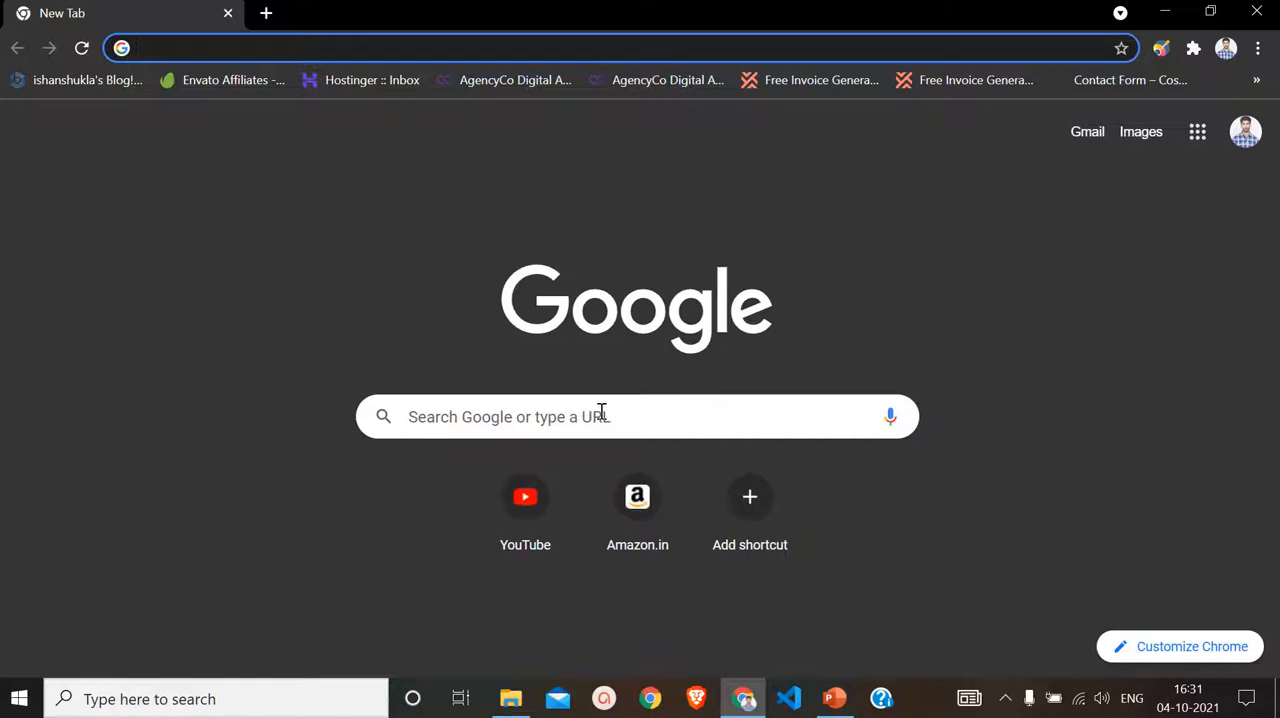
- Search Google for 'envato website templates' and open the Envato Elements web templates result
{"action": "type", "text": "envato website templates"}
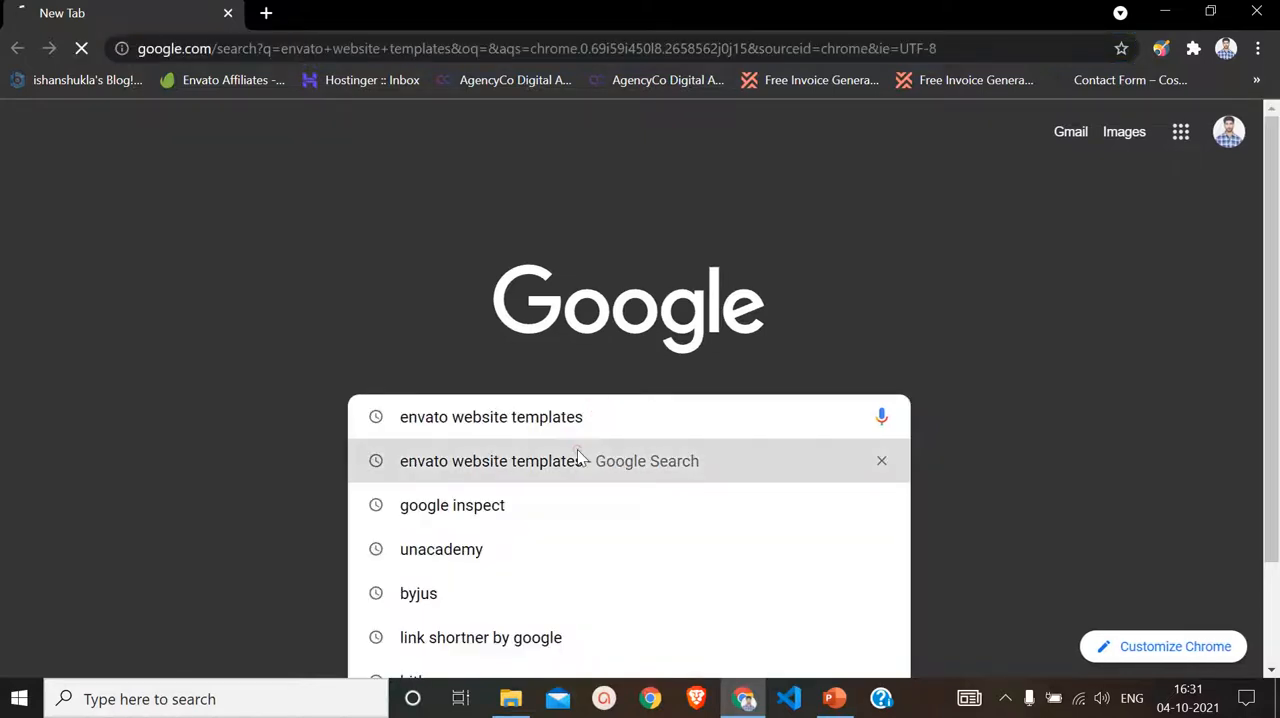
{"action": "left_click", "coordinate": [491, 461]}
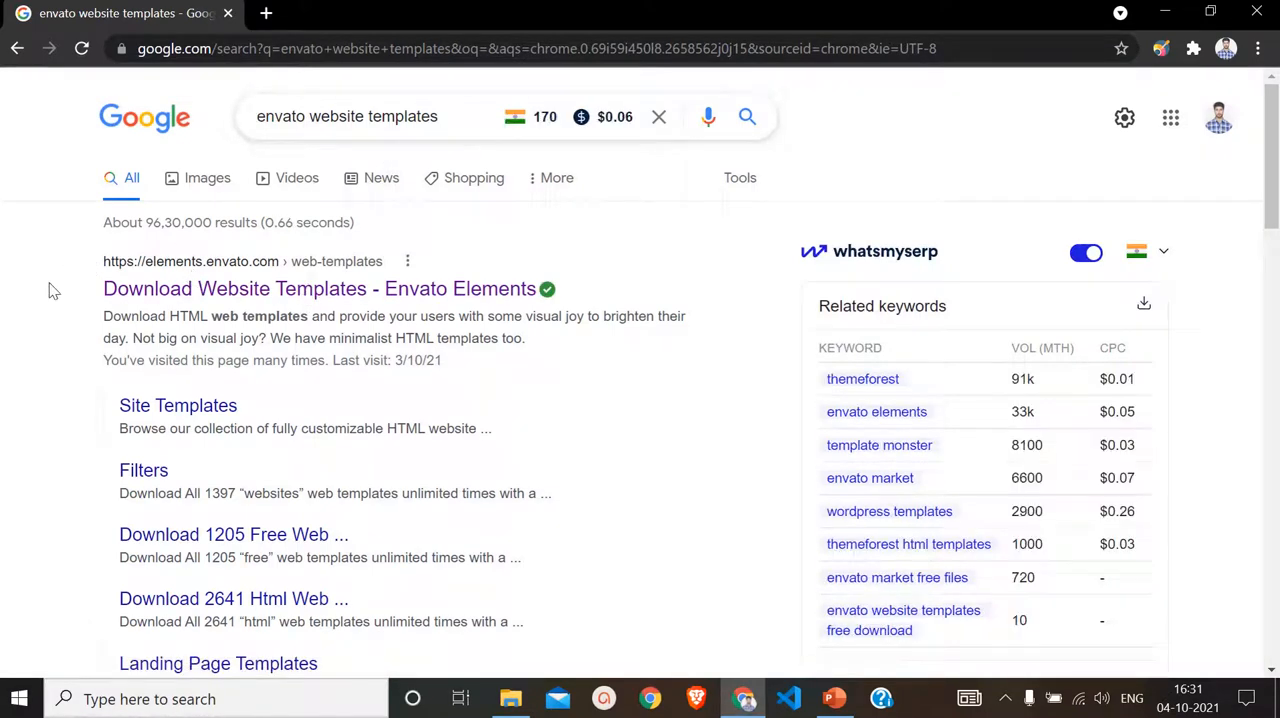
{"action": "left_click", "coordinate": [320, 288]}
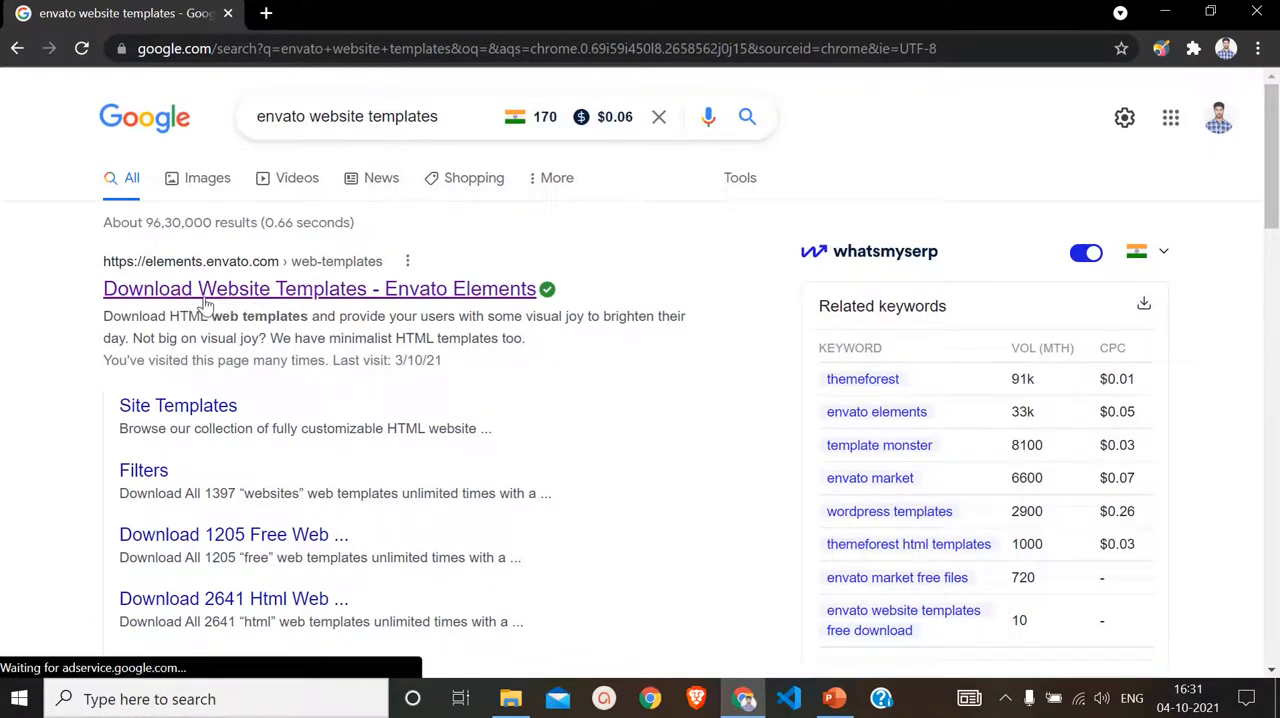
{"action": "left_click", "coordinate": [311, 288]}
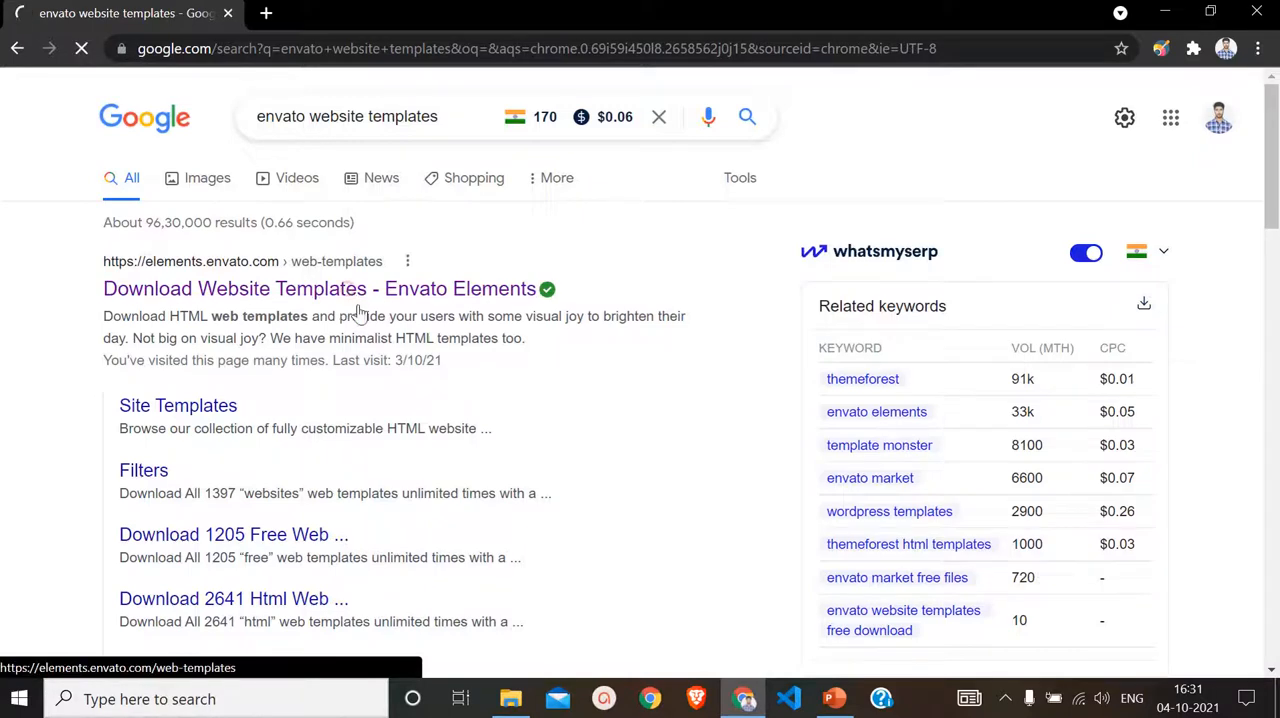
- Scroll the web templates listing and open the 'Max Shop - Ecommerce HTML Template' card
{"action": "left_click", "coordinate": [311, 288]}
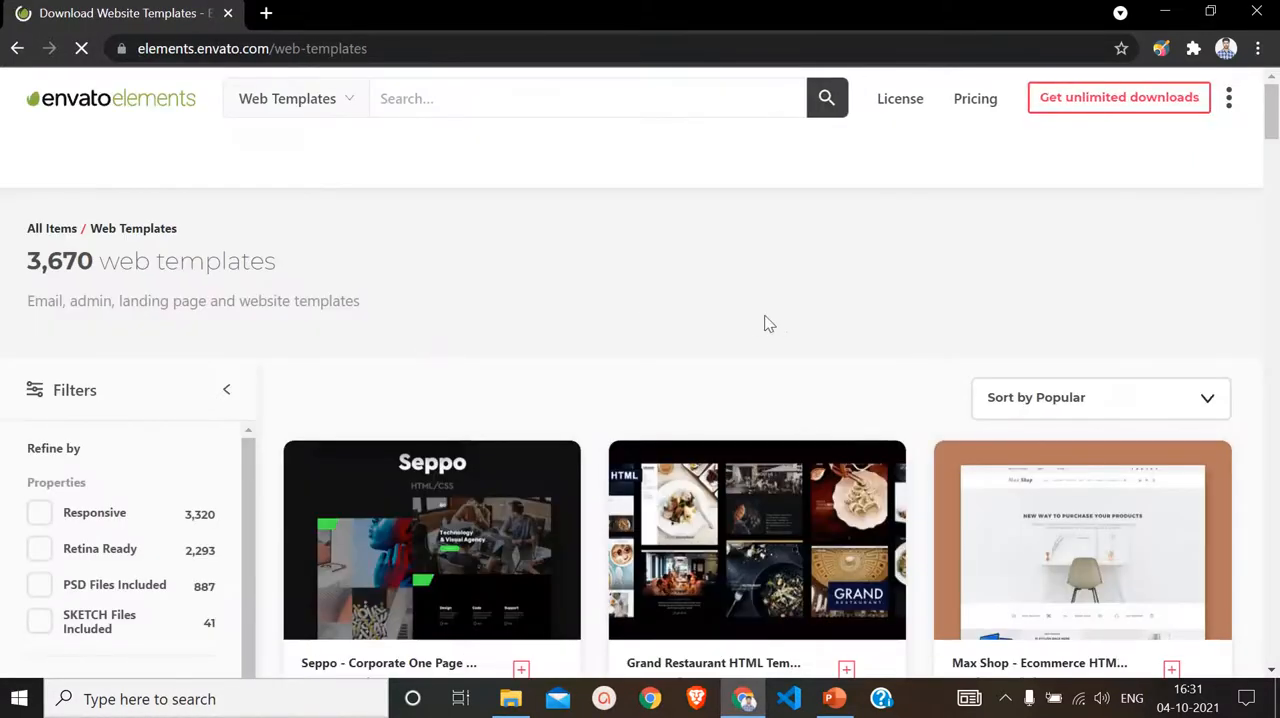
{"action": "scroll", "scroll_direction": "down", "scroll_amount": 3}
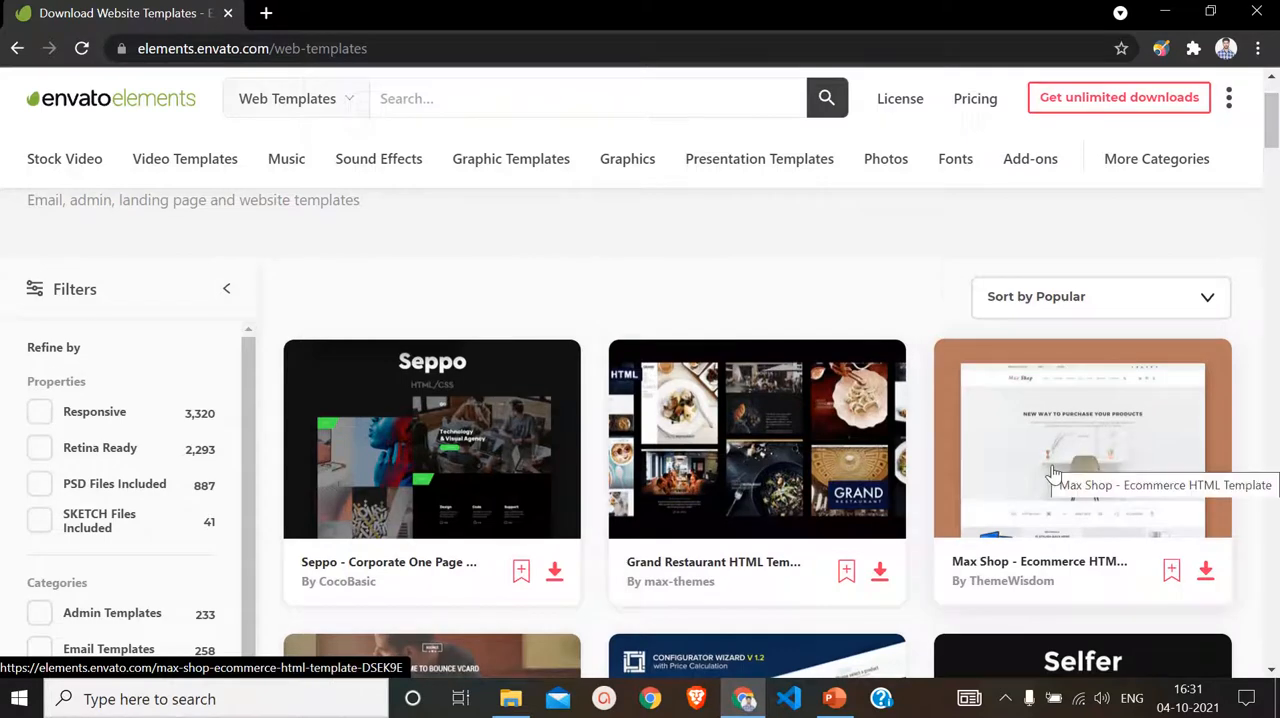
{"action": "left_click", "coordinate": [1082, 440]}
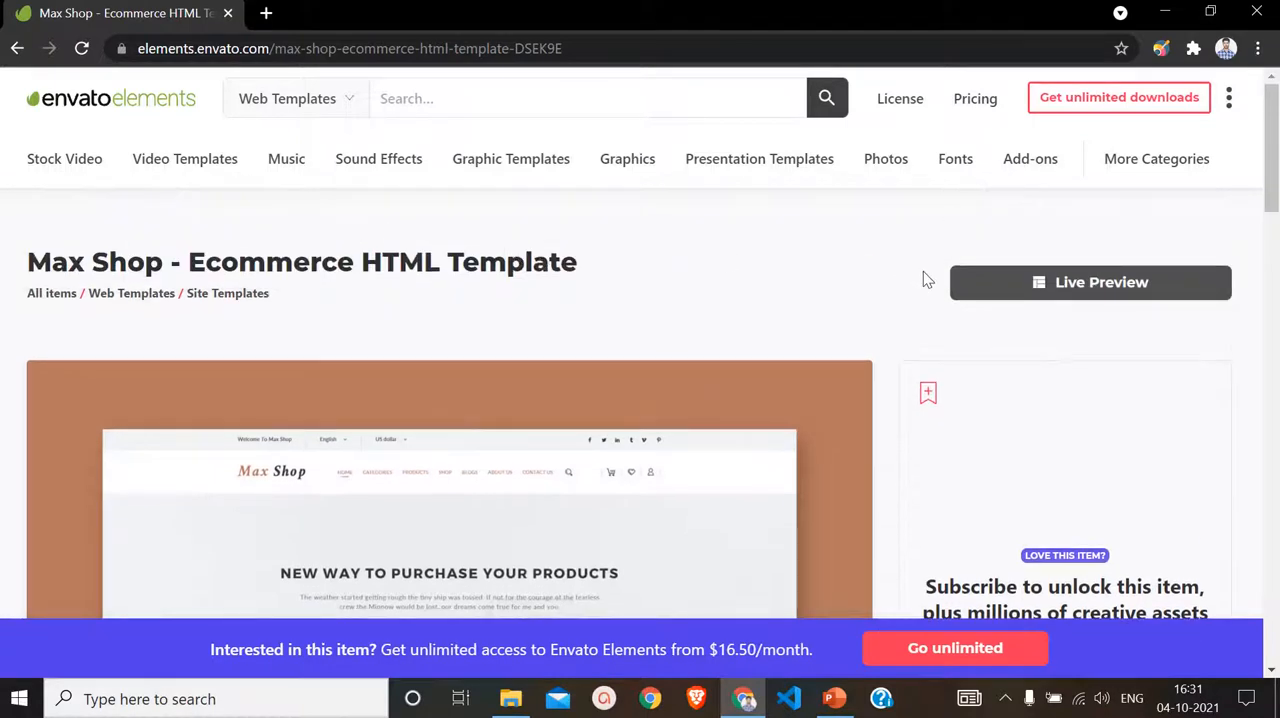
- Open Max Shop's Live Preview in a new tab and scroll through its home page
{"action": "left_click", "coordinate": [1089, 282]}
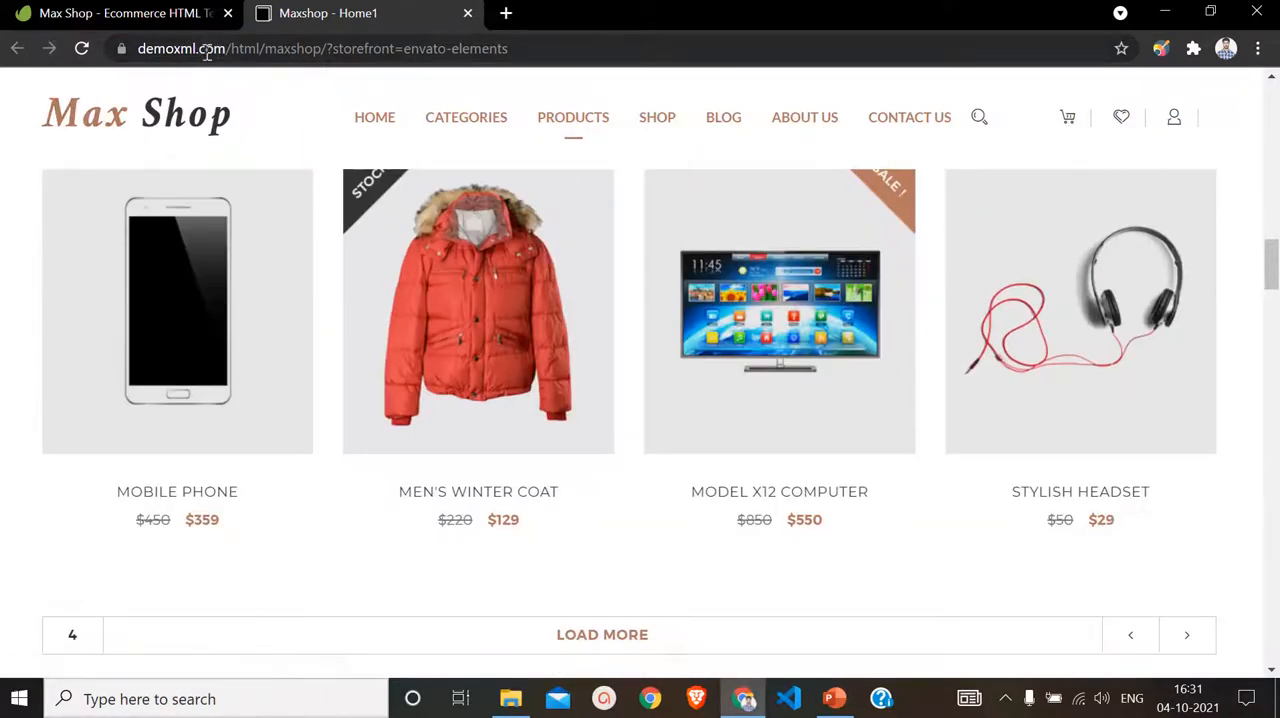
{"action": "left_click", "coordinate": [320, 48]}
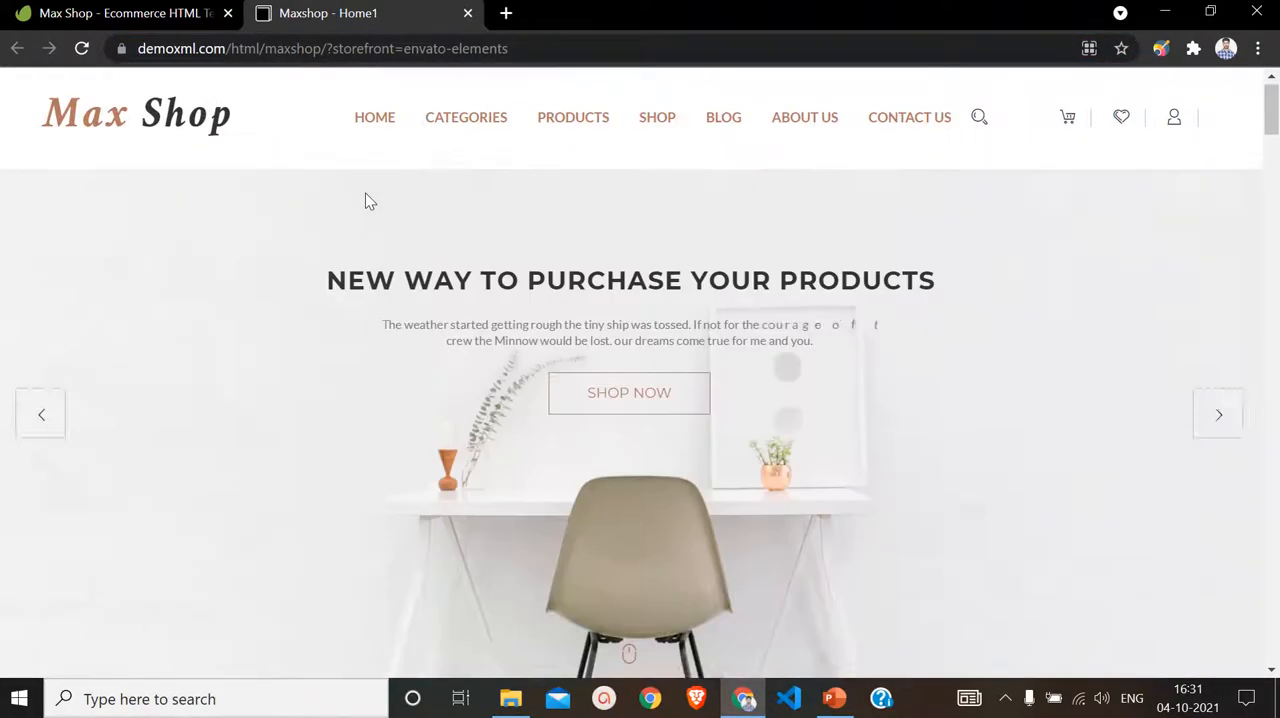
{"action": "scroll", "scroll_direction": "down", "scroll_amount": 3}
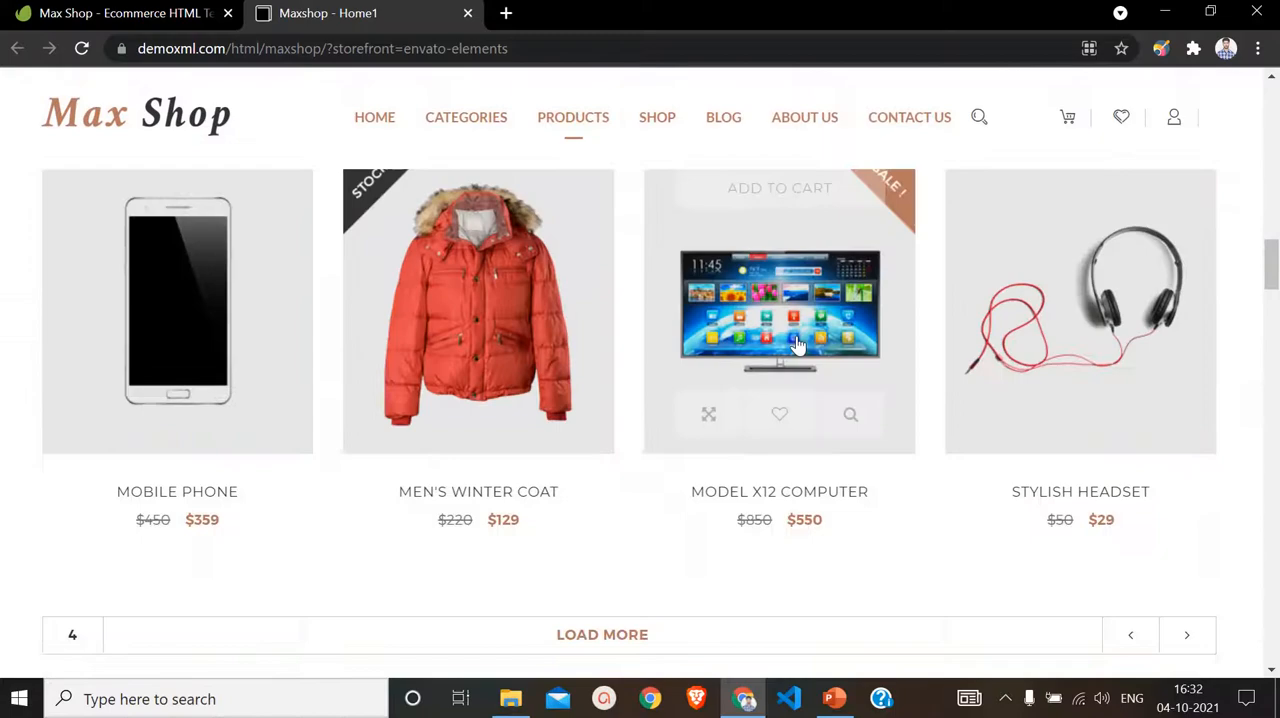
{"action": "scroll", "scroll_direction": "down", "scroll_amount": 3}
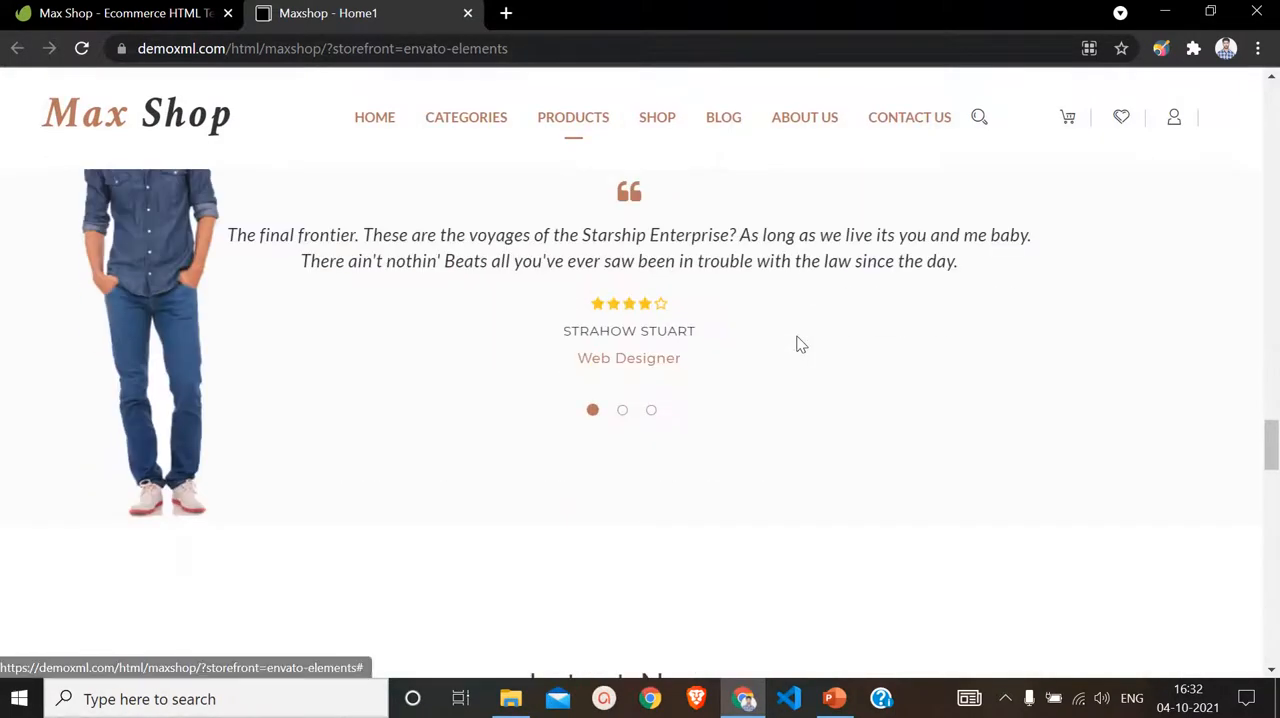
{"action": "scroll", "scroll_direction": "down", "scroll_amount": 3}
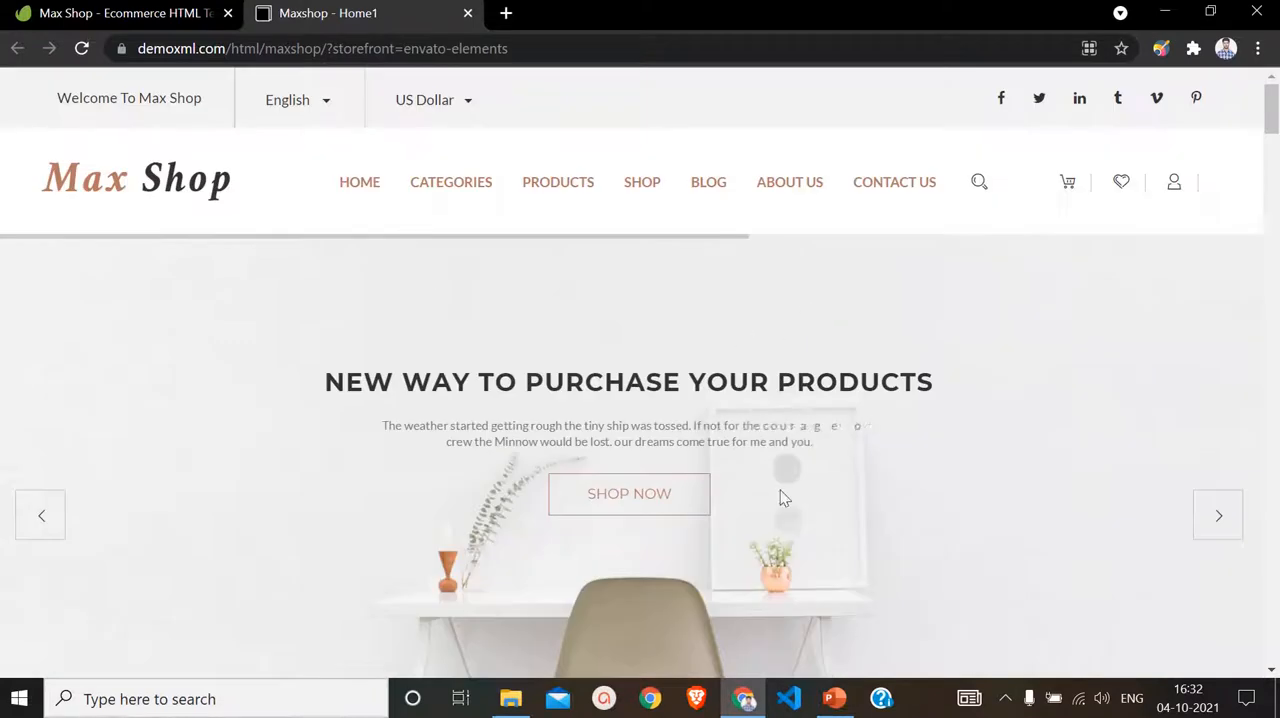
{"action": "scroll", "scroll_direction": "down", "scroll_amount": 3}
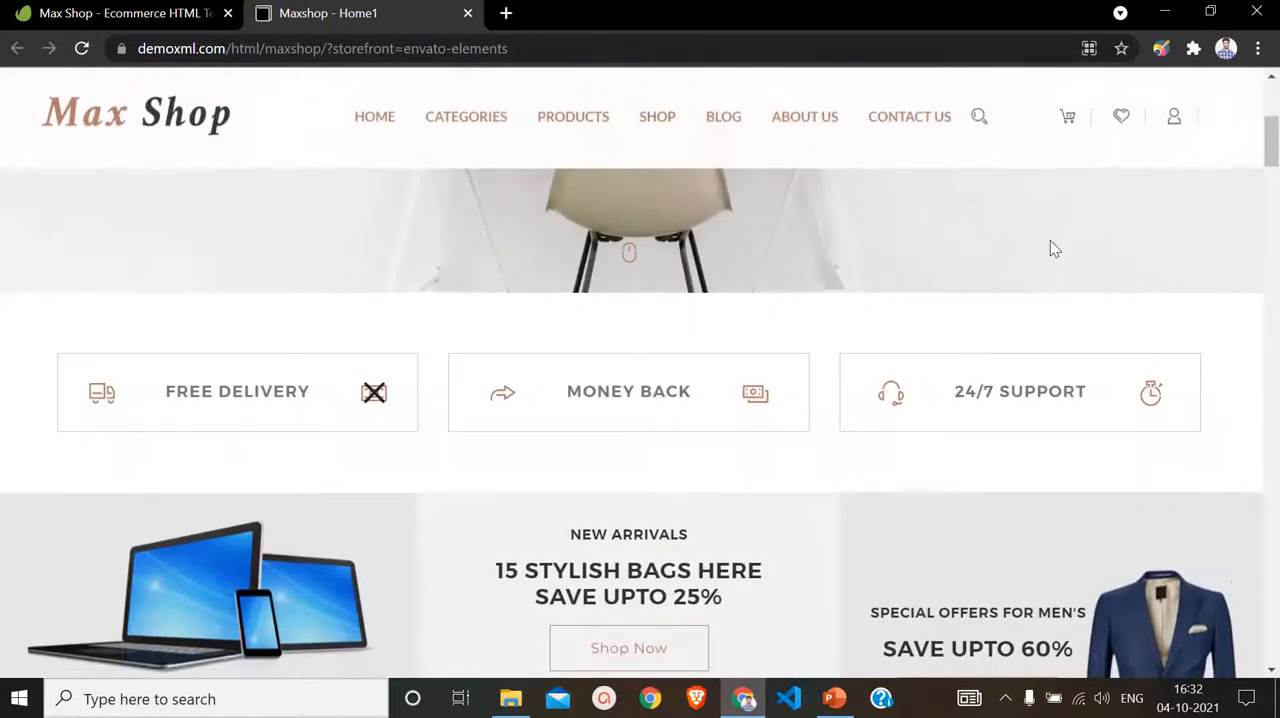
- Choose Inspect from the shop page's context menu to launch developer tools
{"action": "right_click", "coordinate": [1055, 248]}
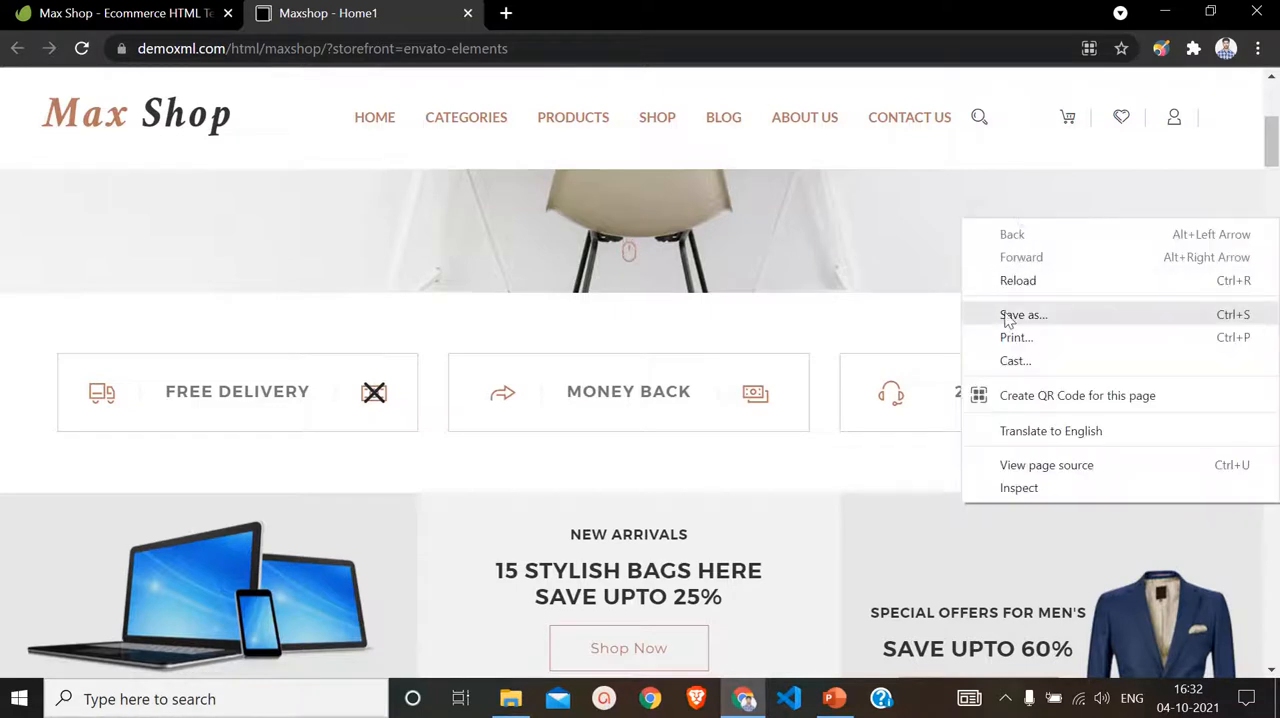
{"action": "mouse_move", "coordinate": [1073, 210]}
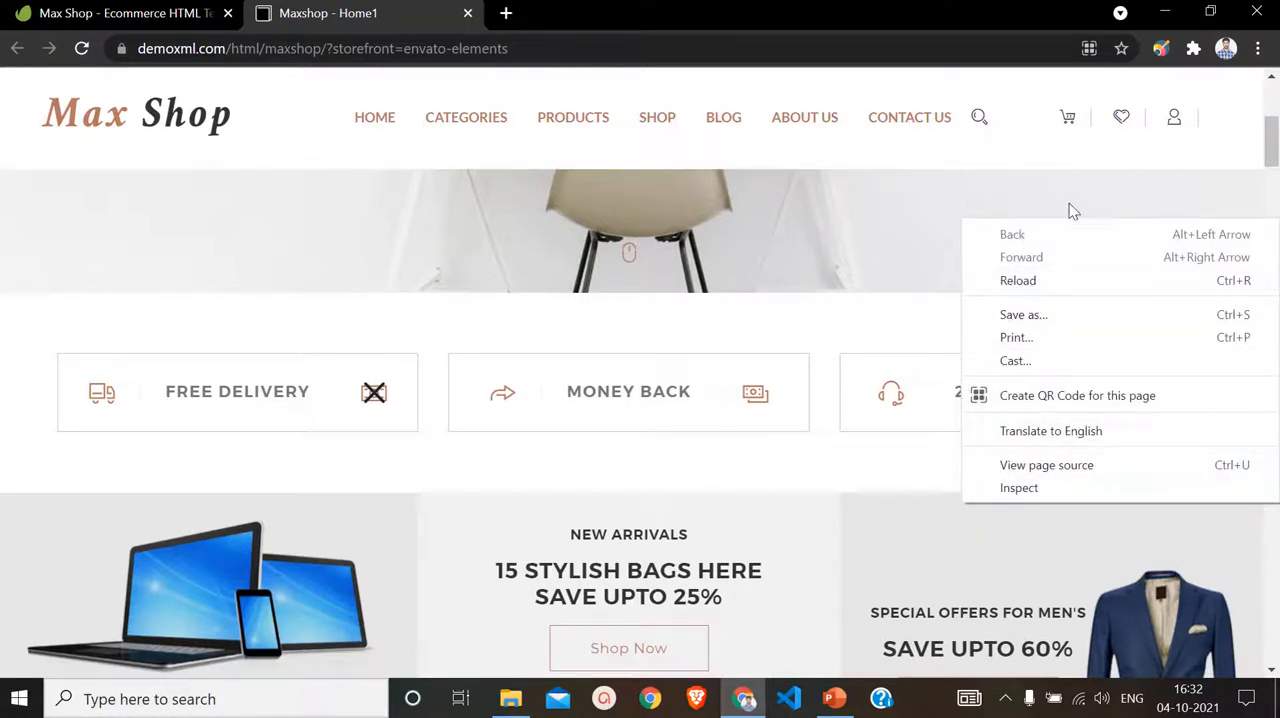
{"action": "mouse_move", "coordinate": [1019, 488]}
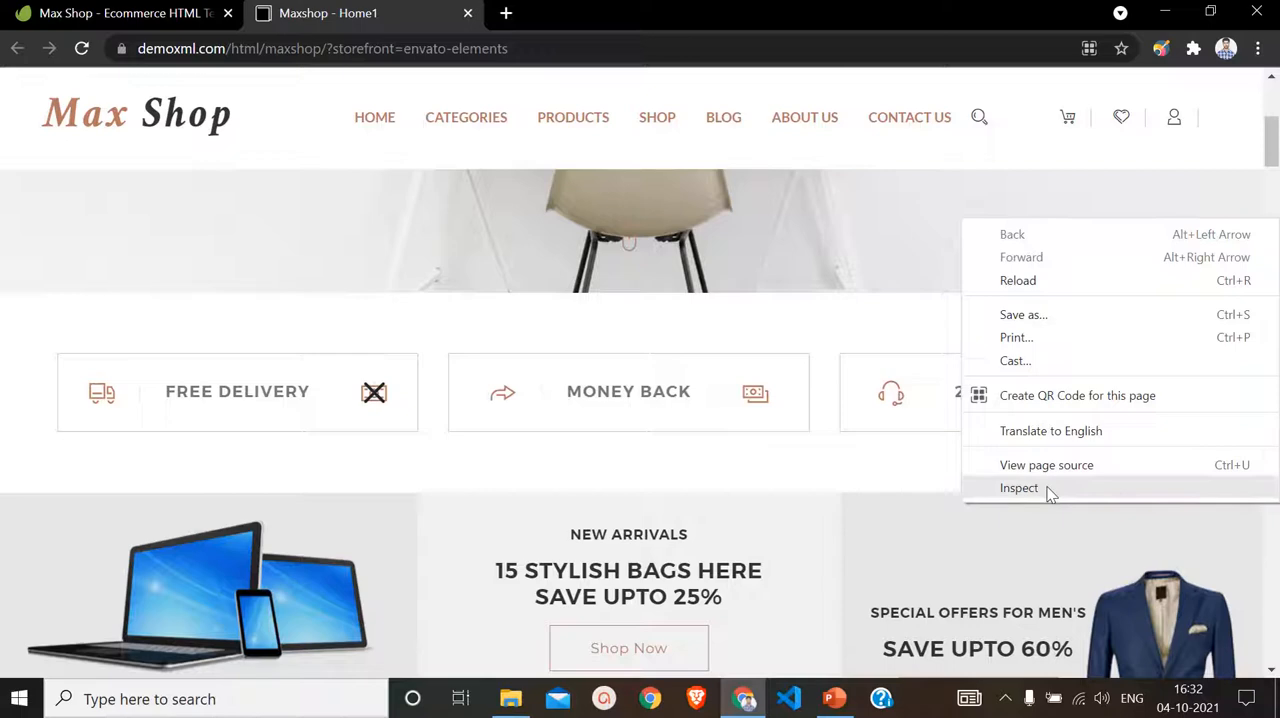
{"action": "left_click", "coordinate": [1019, 488]}
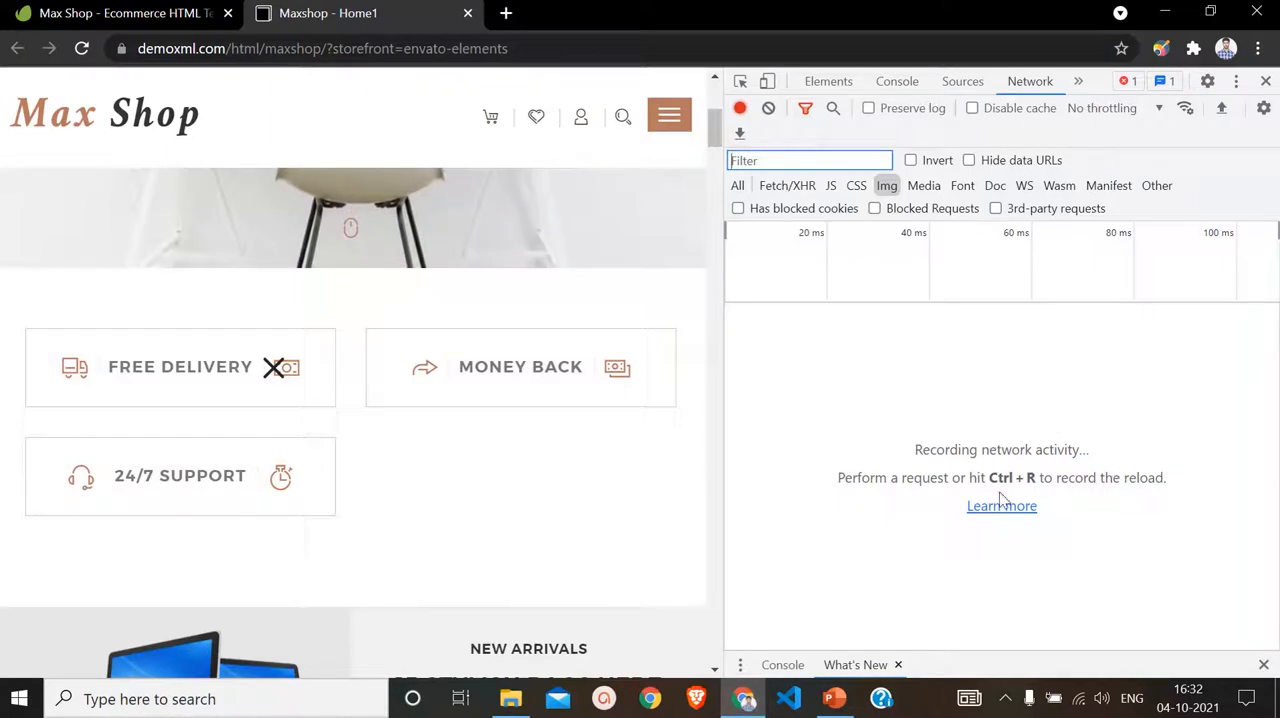
{"action": "mouse_move", "coordinate": [1060, 500]}
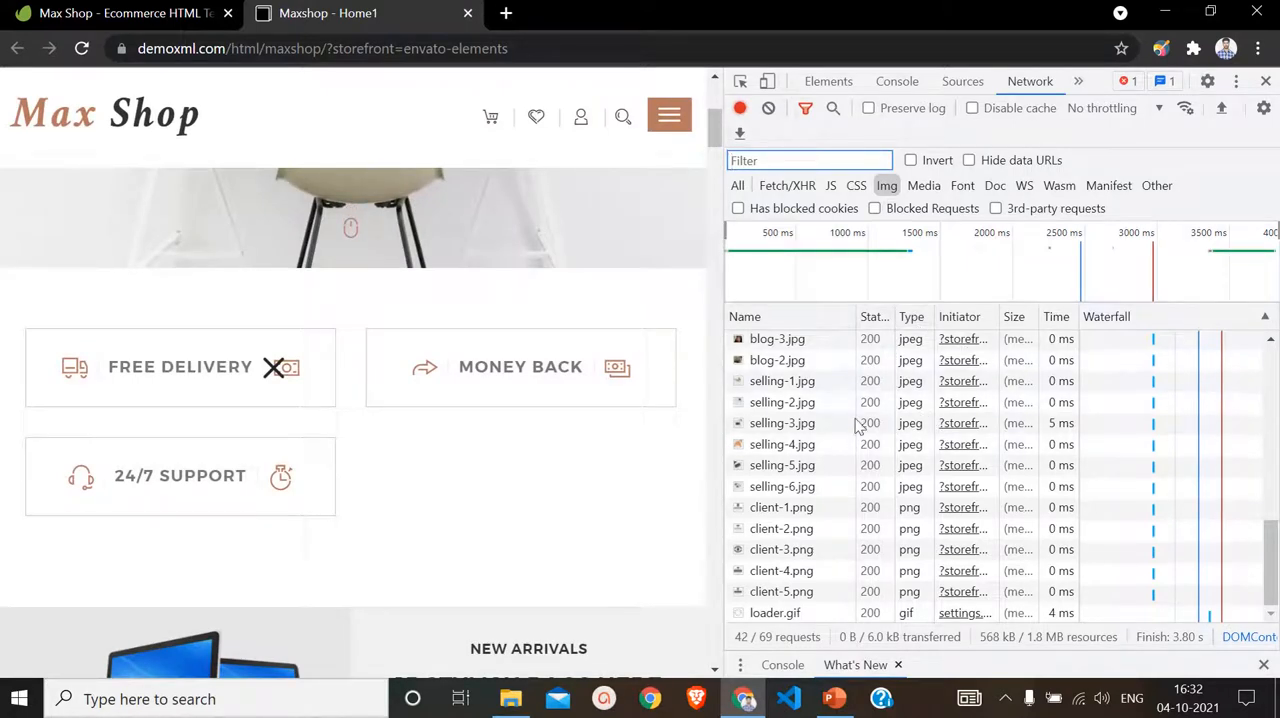
{"action": "mouse_move", "coordinate": [953, 419]}
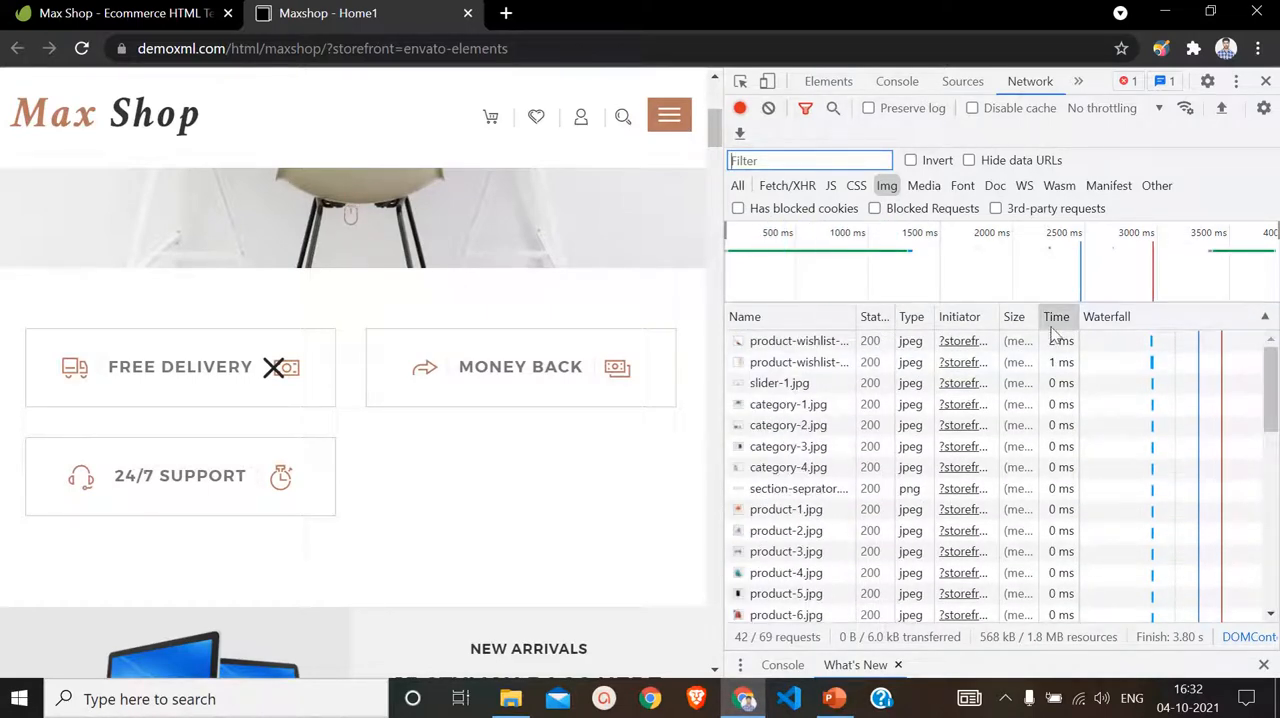
- Filter the Network log to images and preview the slider-1.jpg request
{"action": "left_click", "coordinate": [737, 185]}
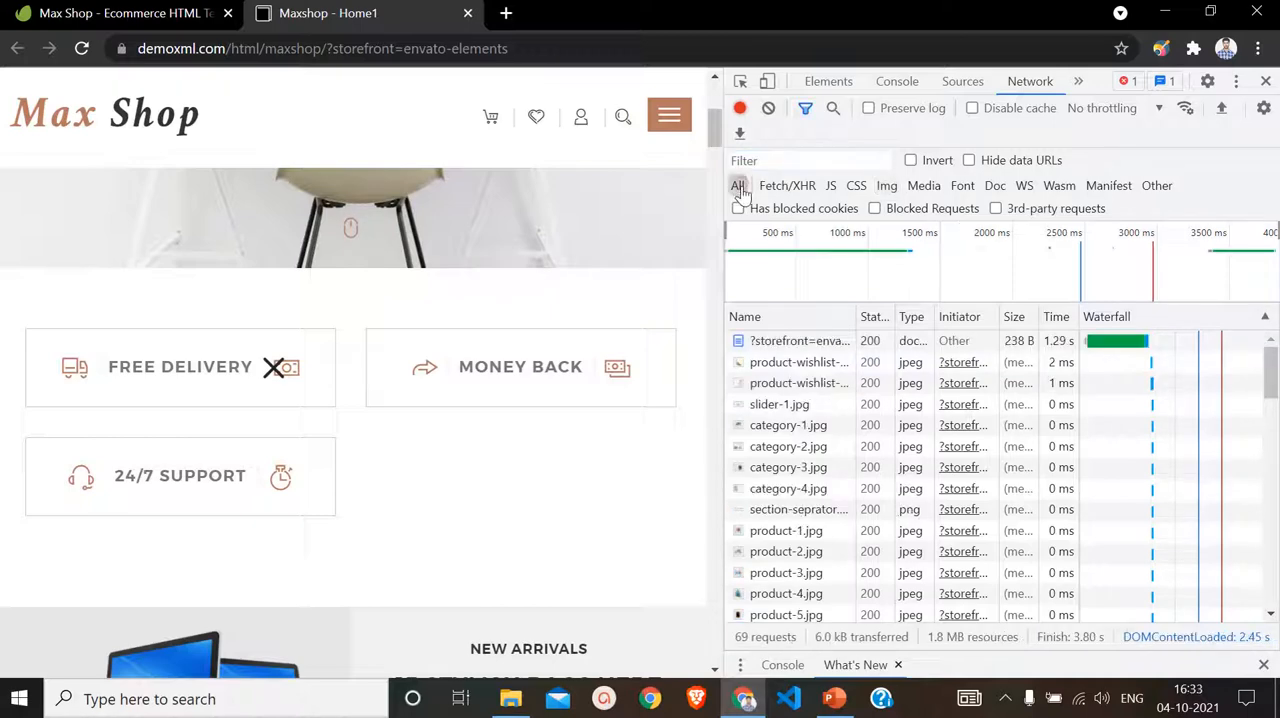
{"action": "scroll", "scroll_direction": "down", "scroll_amount": 3}
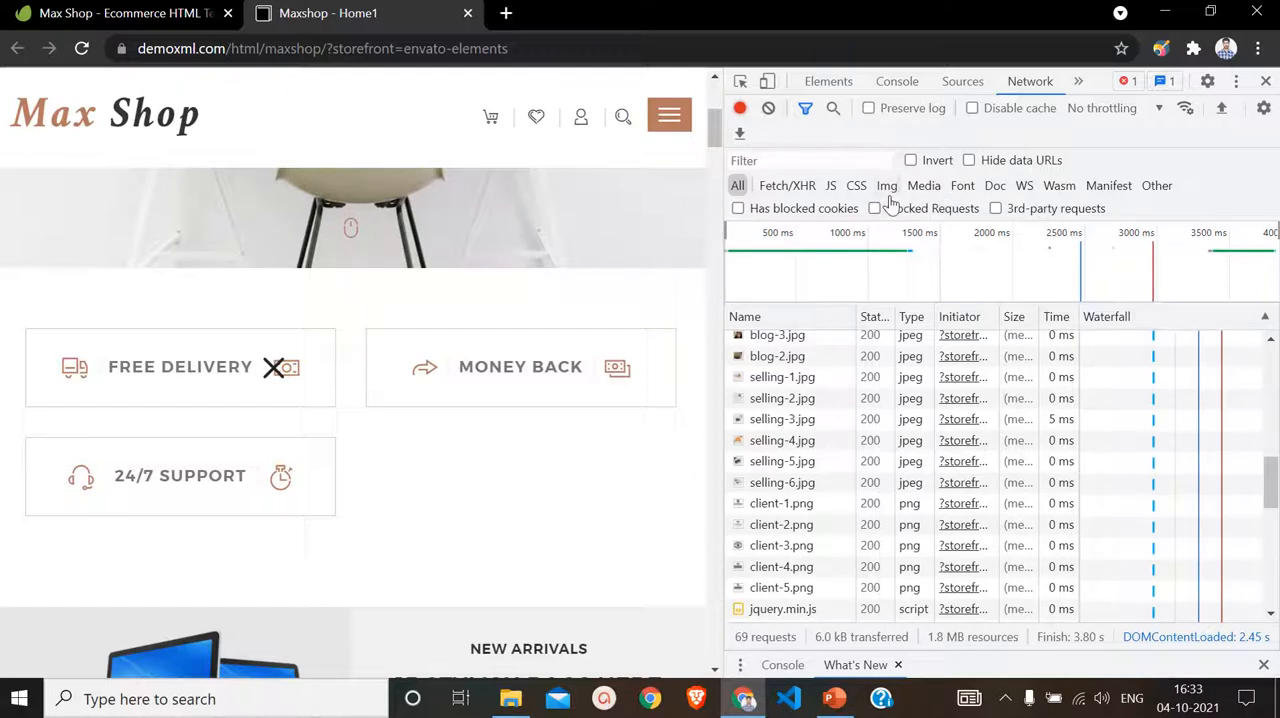
{"action": "left_click", "coordinate": [887, 185]}
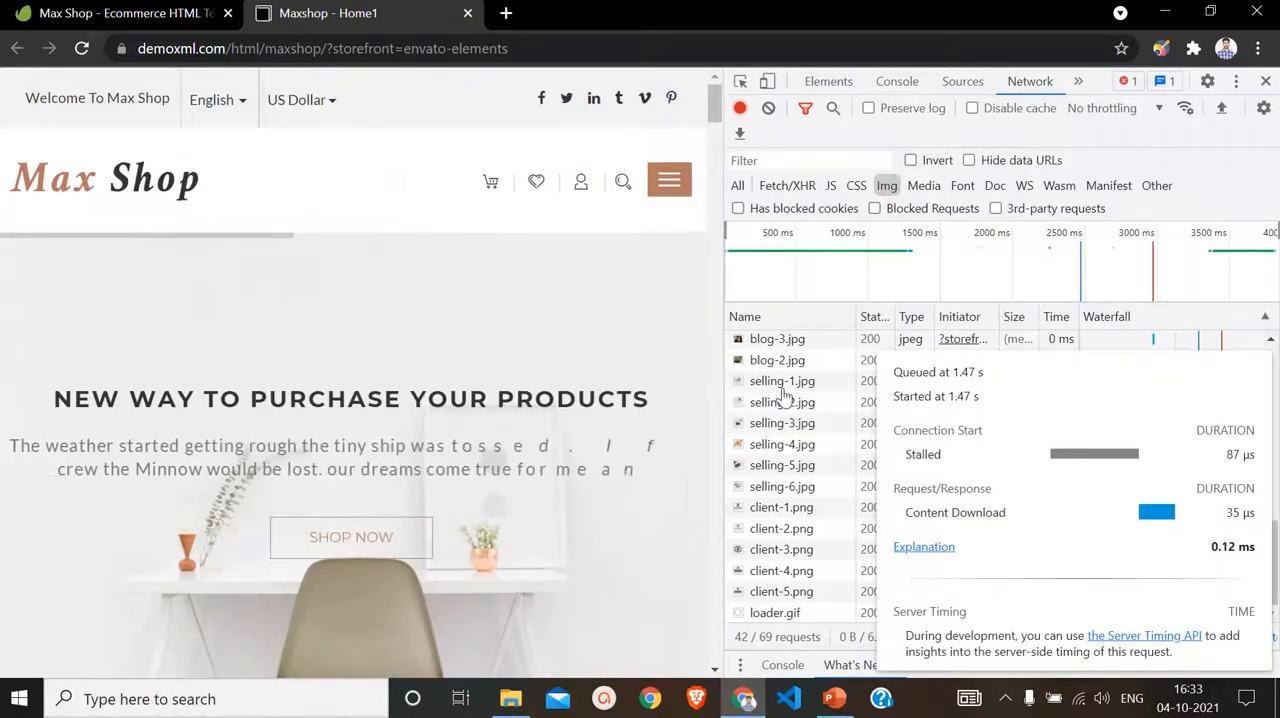
{"action": "left_click", "coordinate": [777, 359]}
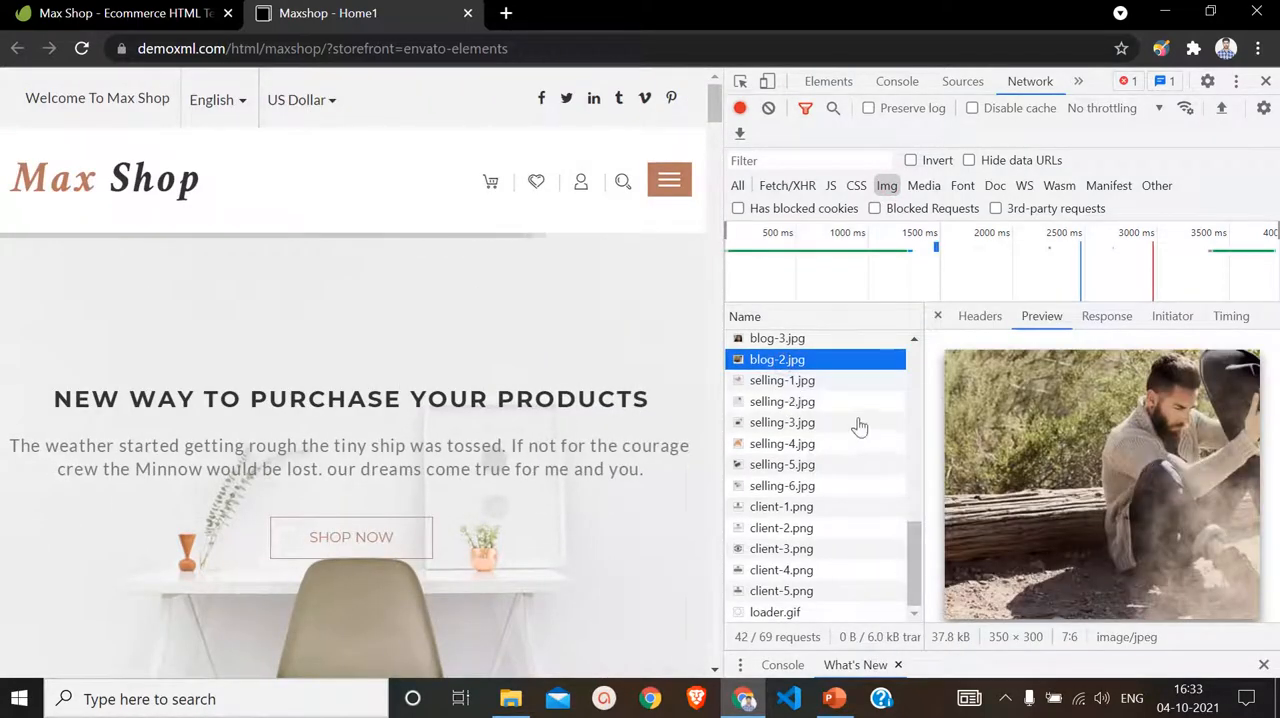
{"action": "left_click", "coordinate": [782, 380]}
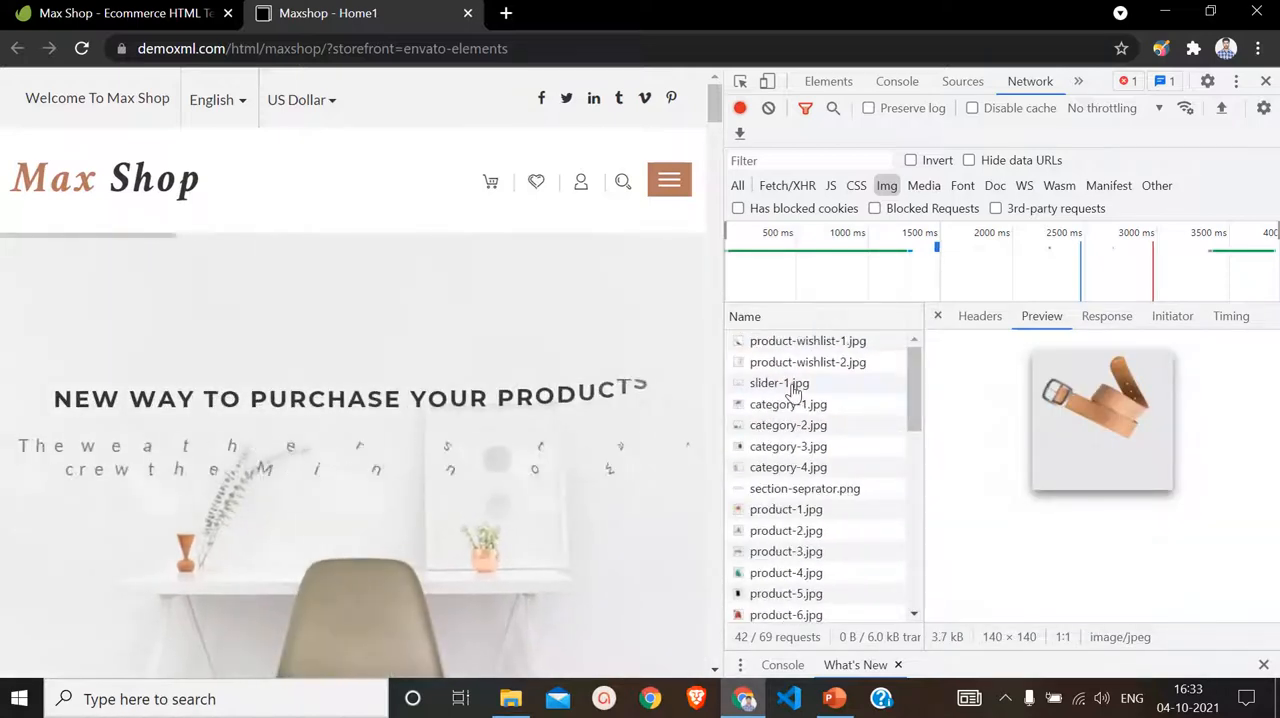
{"action": "left_click", "coordinate": [779, 382]}
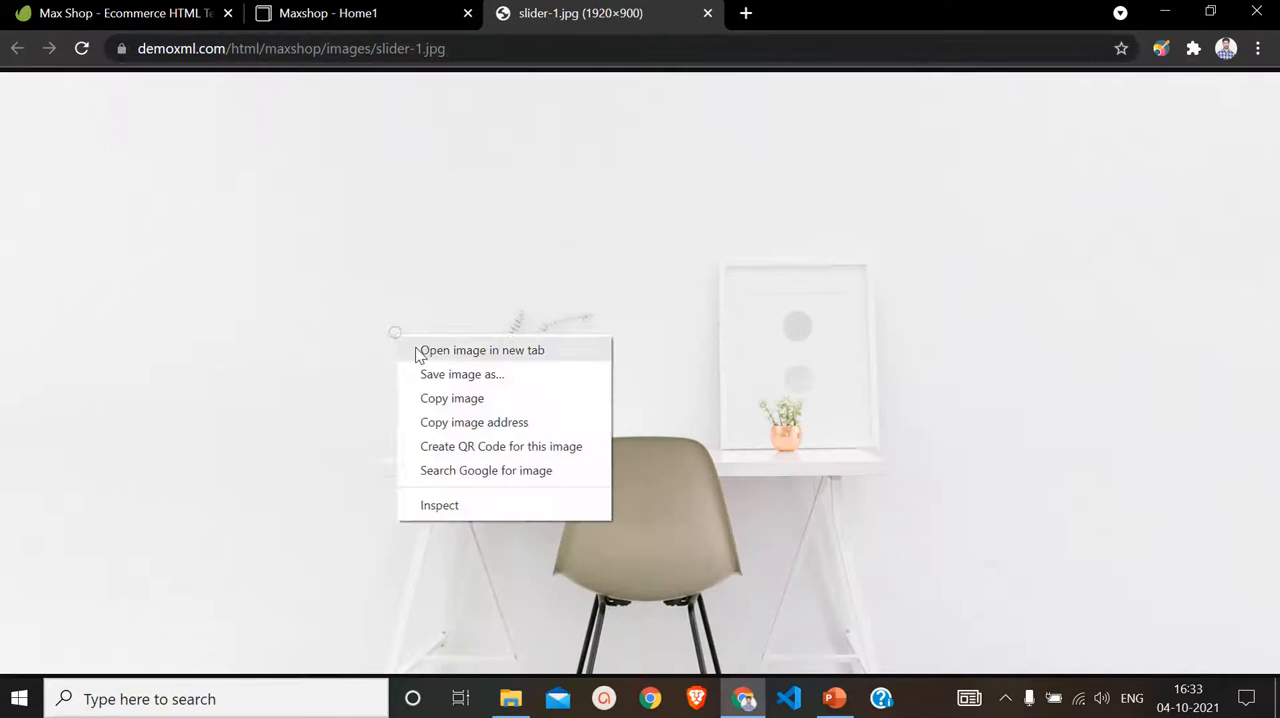
{"action": "mouse_move", "coordinate": [470, 374]}
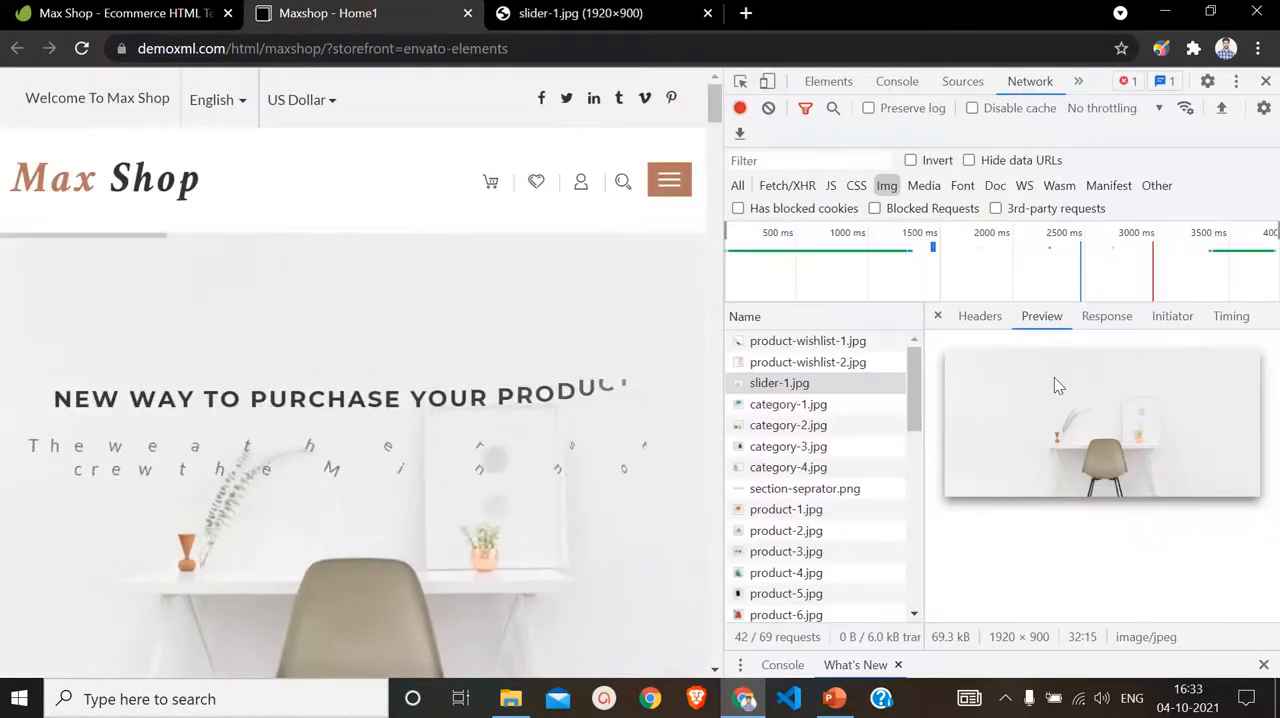
- Save the previewed slider-1.jpg image and open the download in Photos
{"action": "right_click", "coordinate": [1100, 420]}
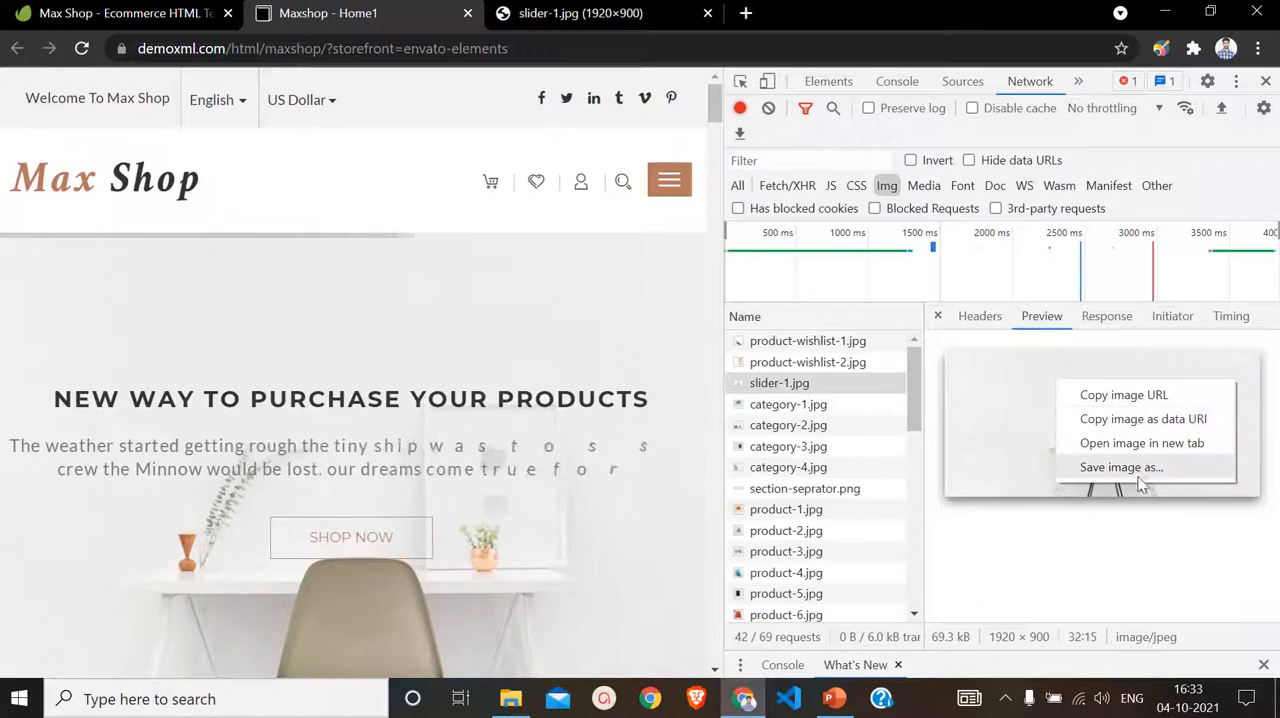
{"action": "left_click", "coordinate": [1121, 467]}
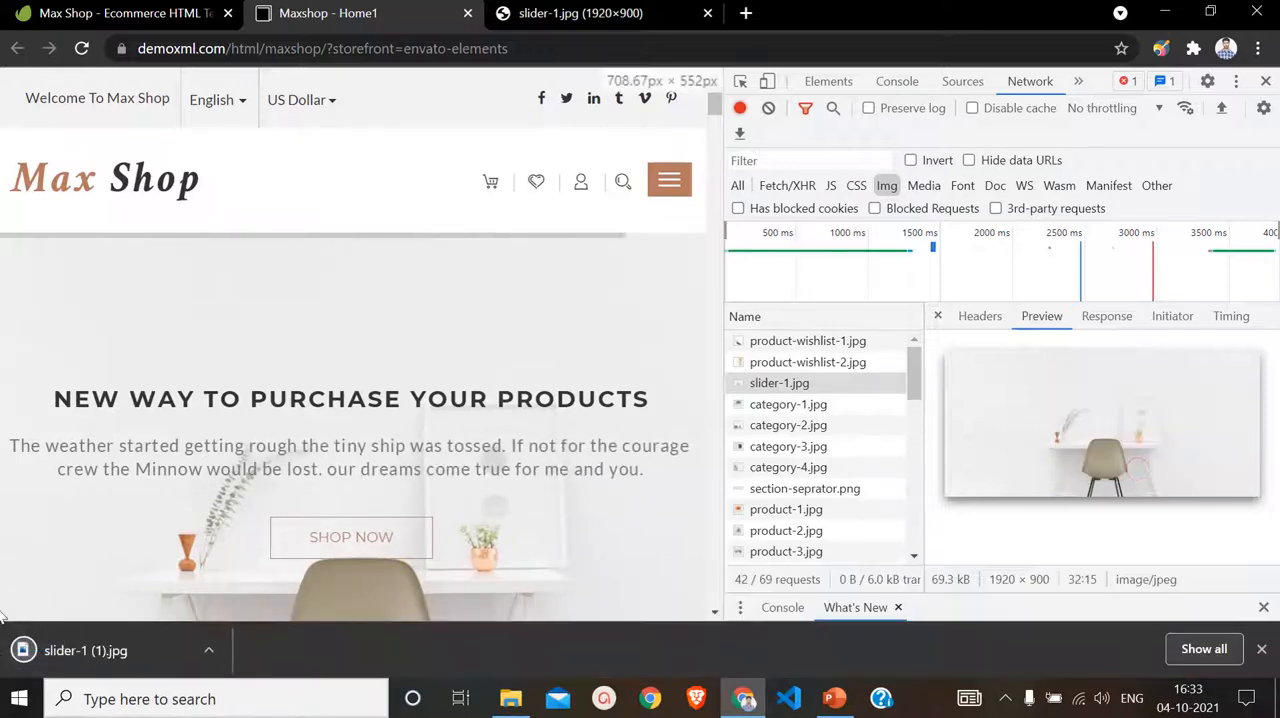
{"action": "left_click", "coordinate": [85, 650]}
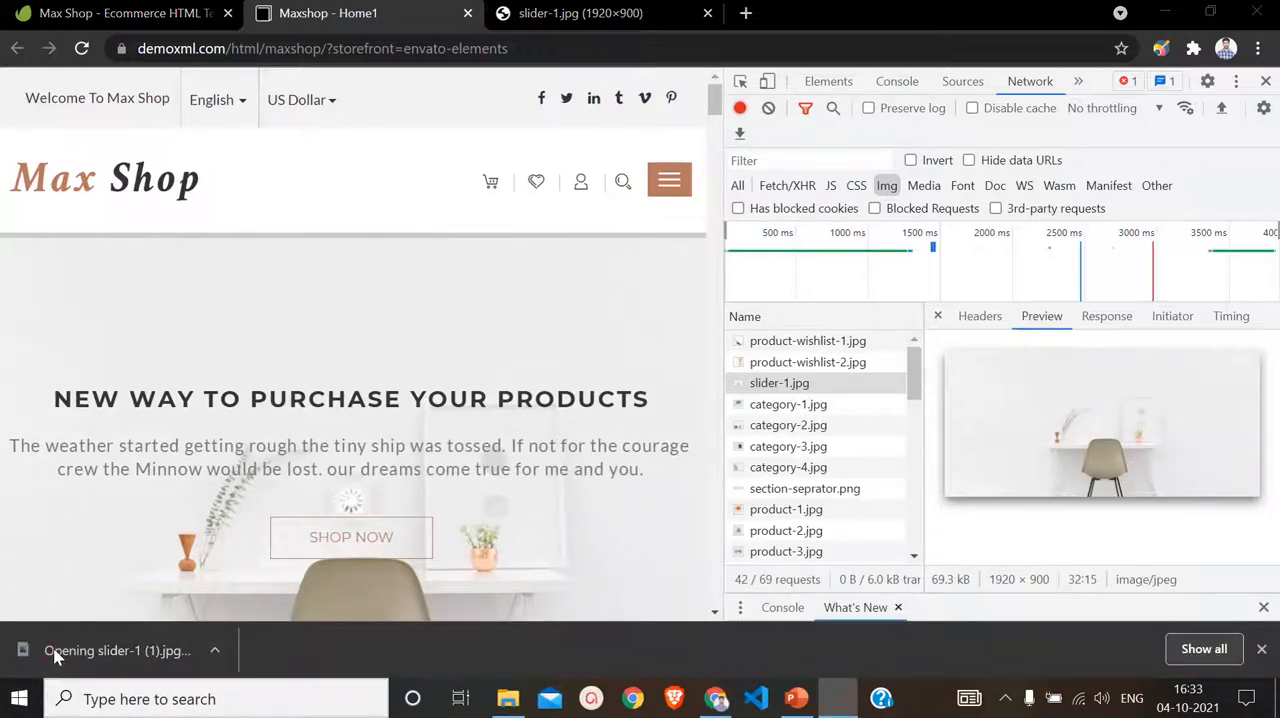
{"action": "left_click", "coordinate": [115, 650]}
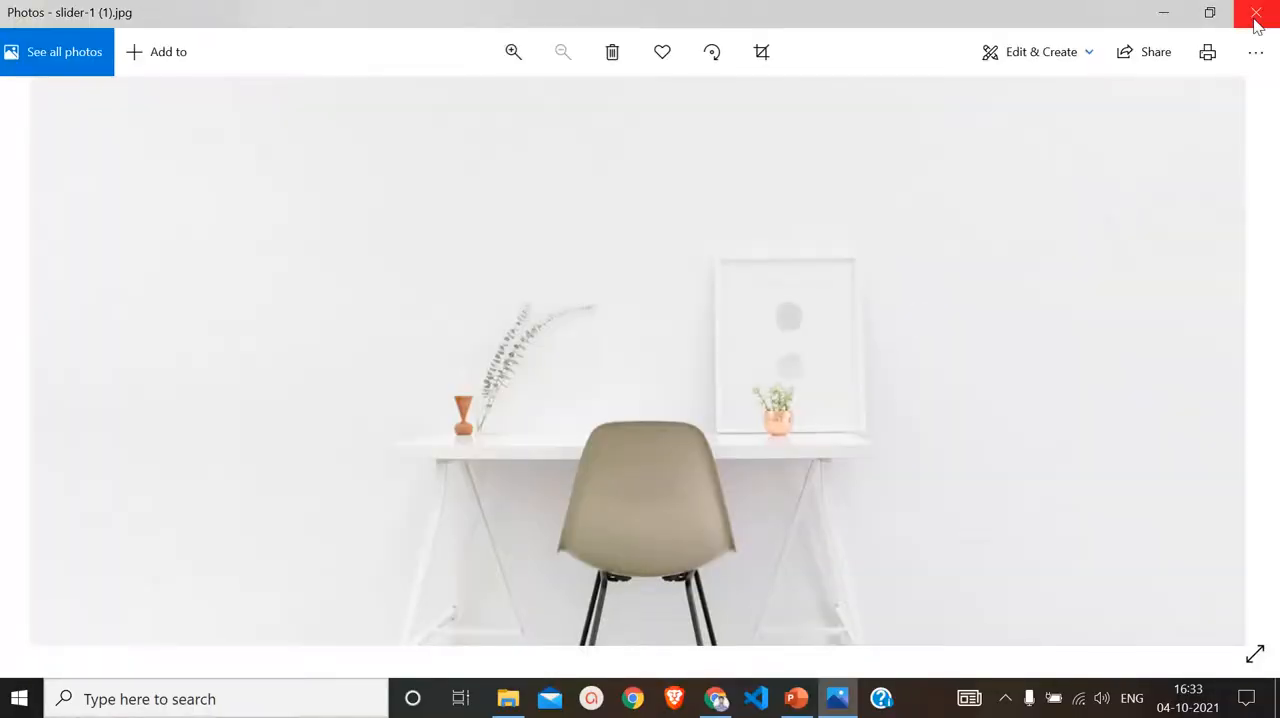